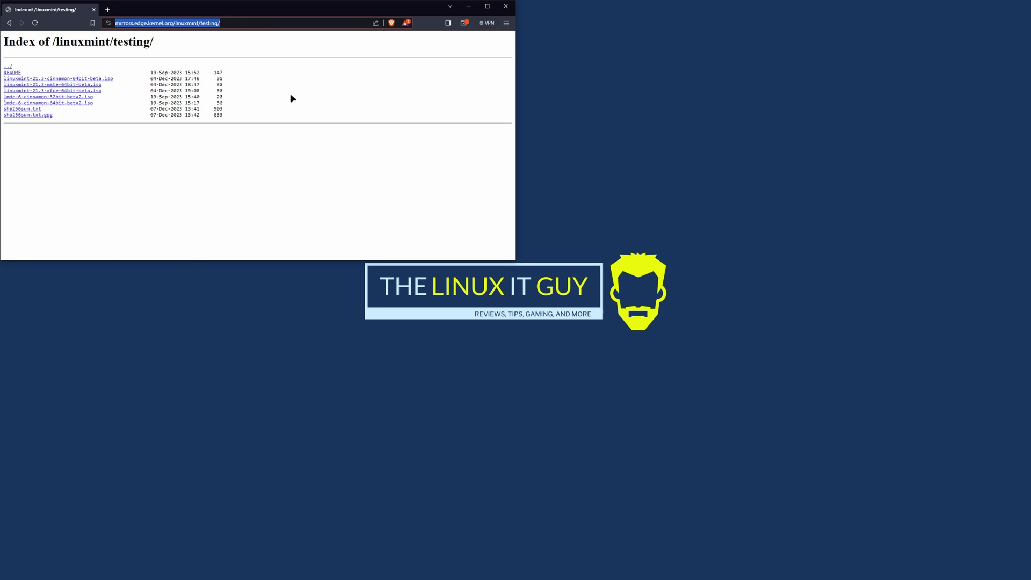
{"action": "mouse_move", "coordinate": [305, 170]}
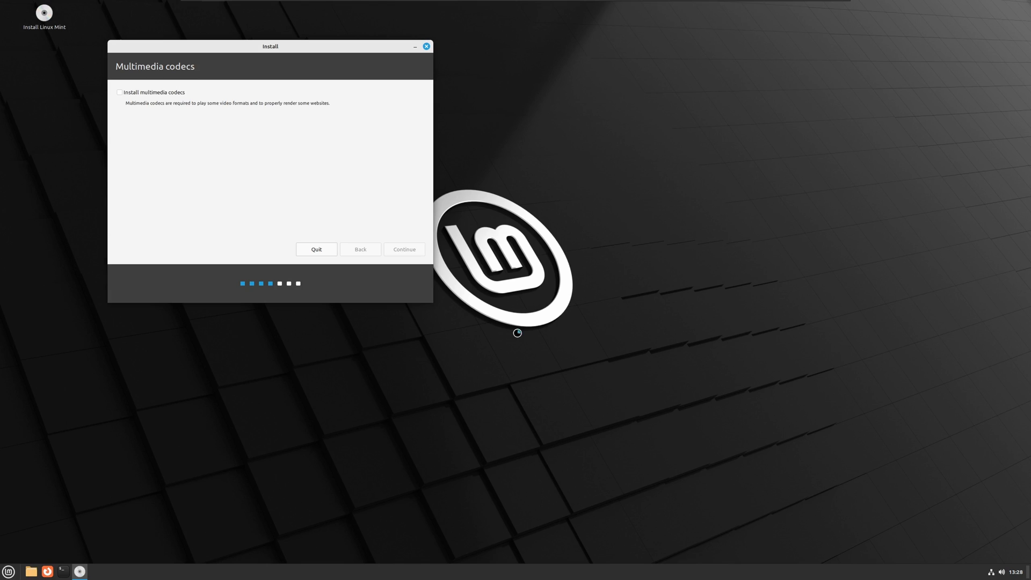
Continue past Multimedia codecs and submit the account details with computer name lm21.3
{"action": "left_click", "coordinate": [404, 249]}
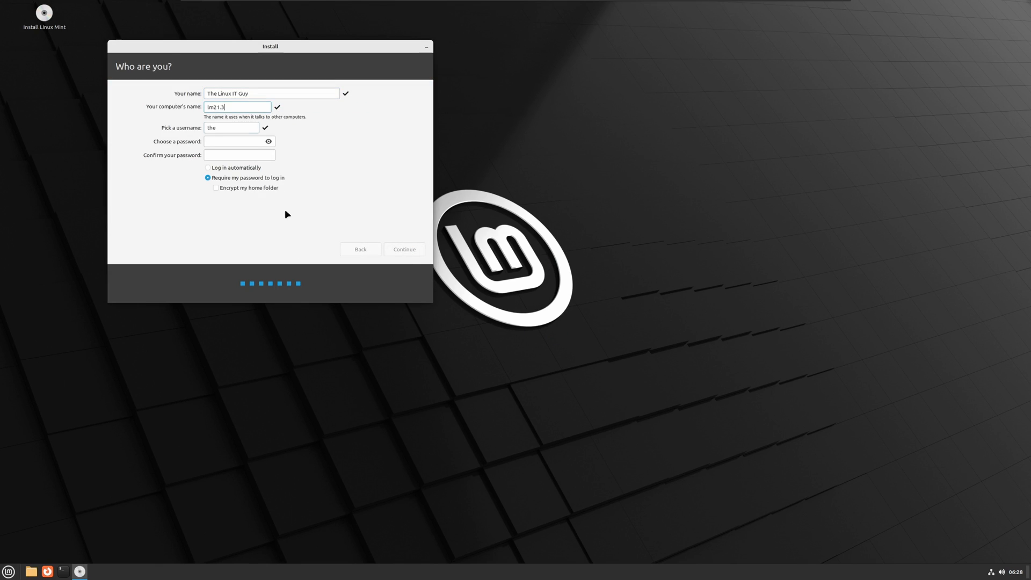
{"action": "left_click", "coordinate": [404, 249]}
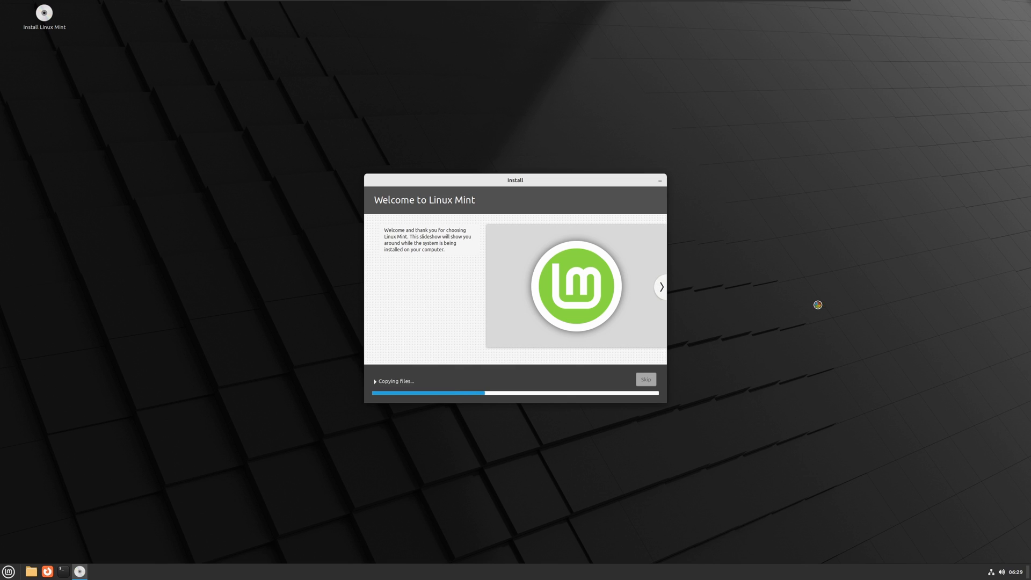
Flip through the welcome slideshow while the installer copies files to disk
{"action": "left_click", "coordinate": [661, 286]}
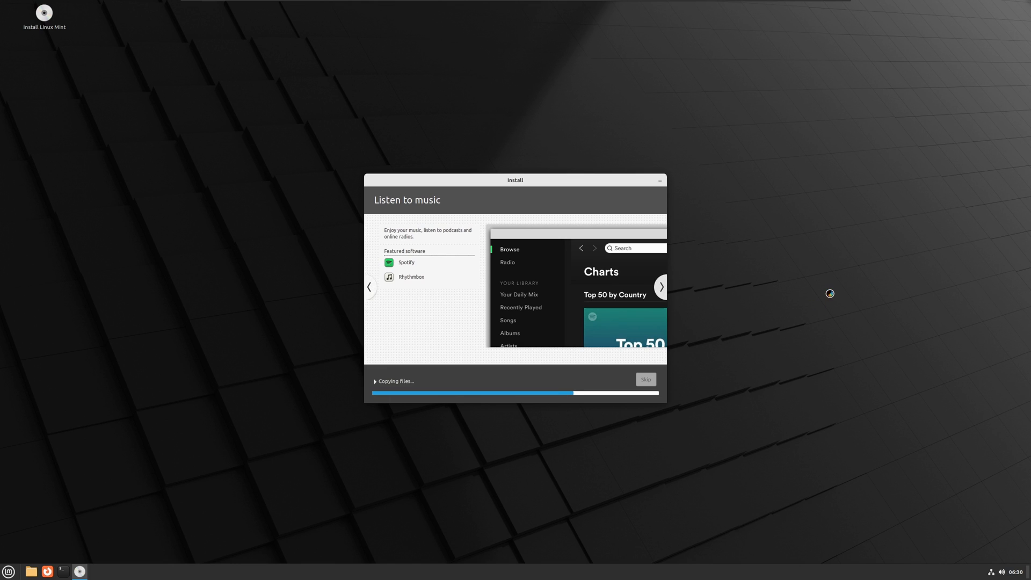
{"action": "mouse_move", "coordinate": [819, 262]}
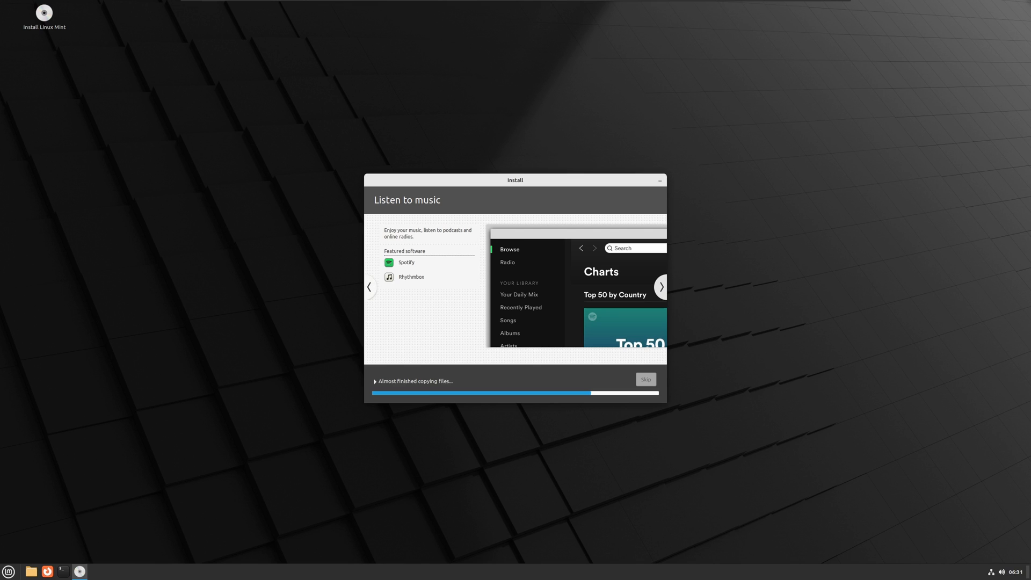
{"action": "left_click", "coordinate": [661, 288]}
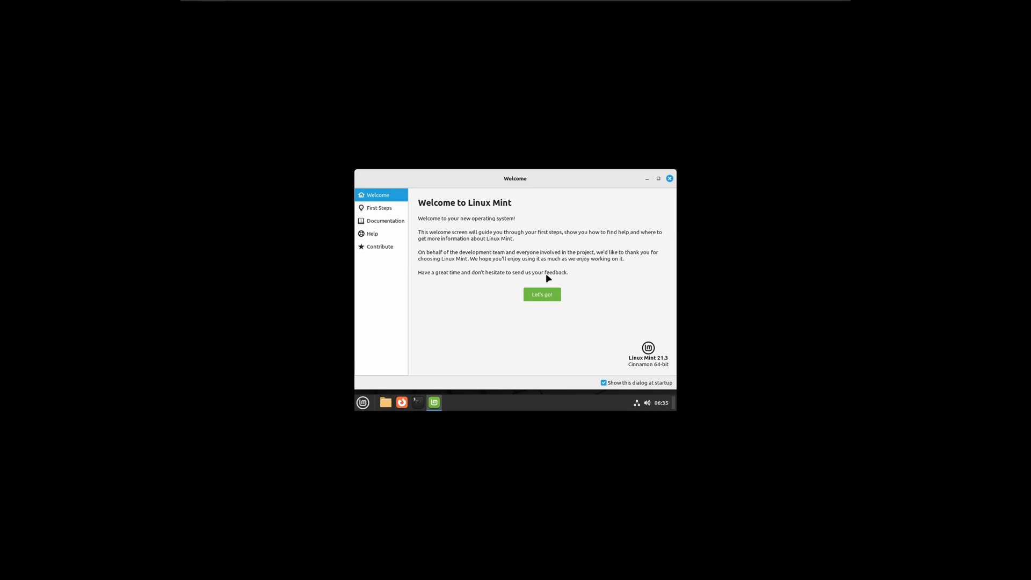
Launch Desktop Colors from First Steps and choose the green accent swatch
{"action": "left_click", "coordinate": [542, 294]}
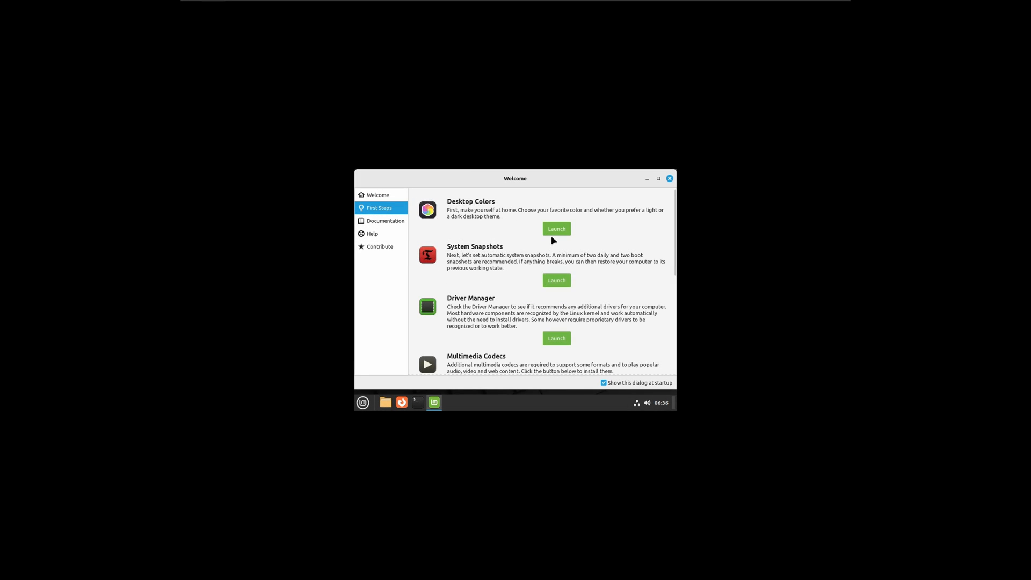
{"action": "mouse_move", "coordinate": [615, 263]}
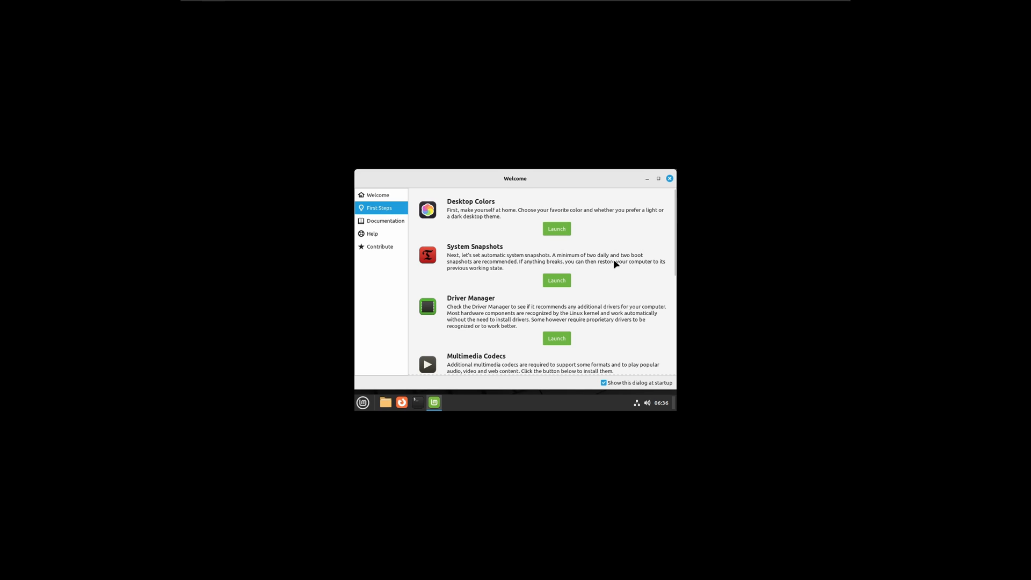
{"action": "mouse_move", "coordinate": [612, 258]}
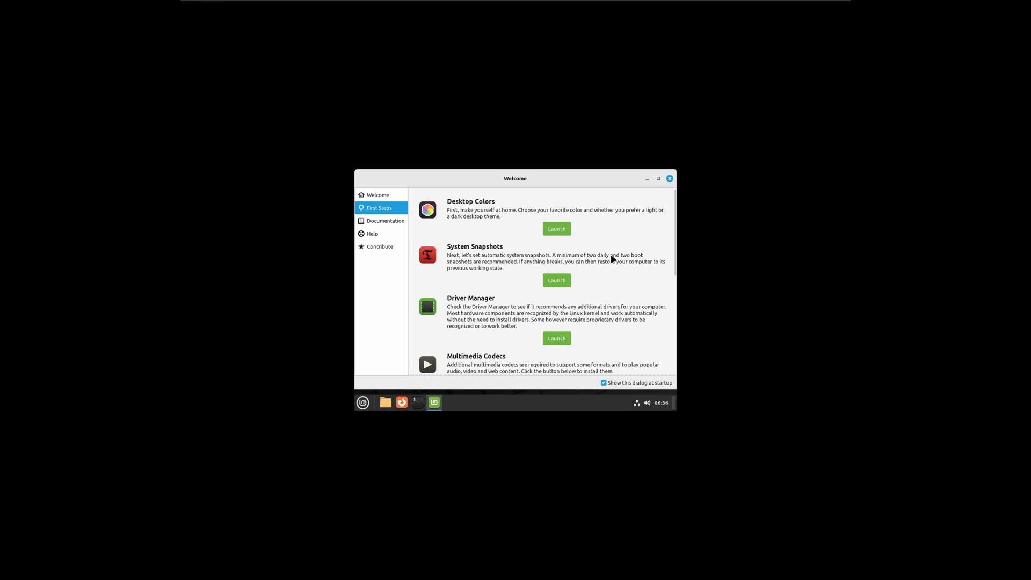
{"action": "left_click", "coordinate": [556, 229]}
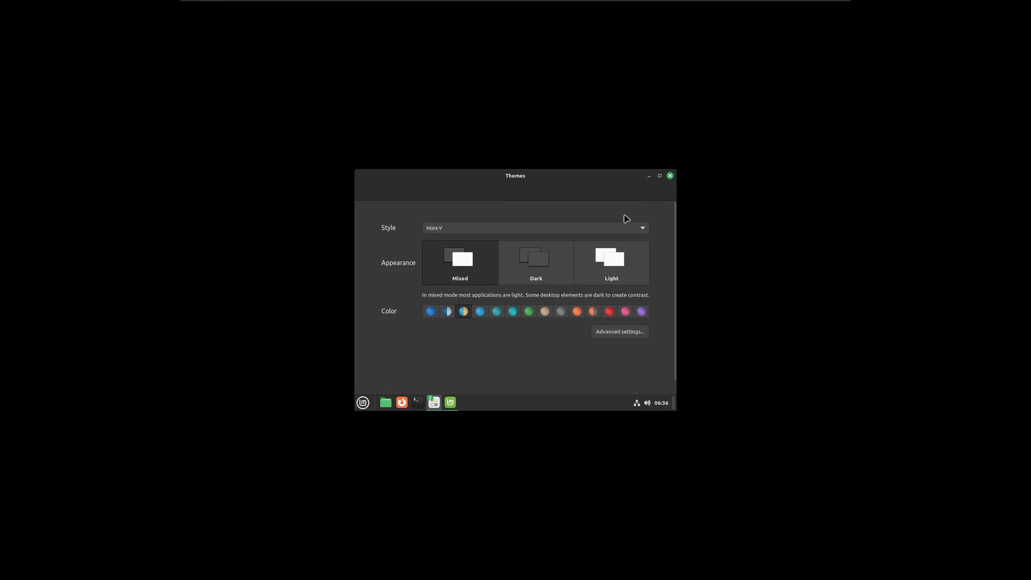
{"action": "left_click", "coordinate": [669, 175]}
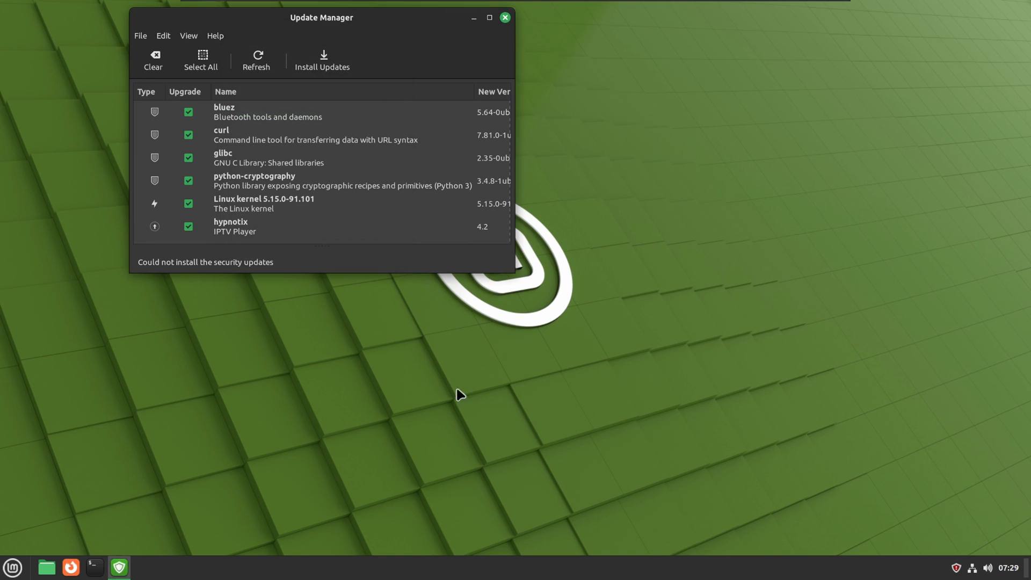
{"action": "mouse_move", "coordinate": [473, 402]}
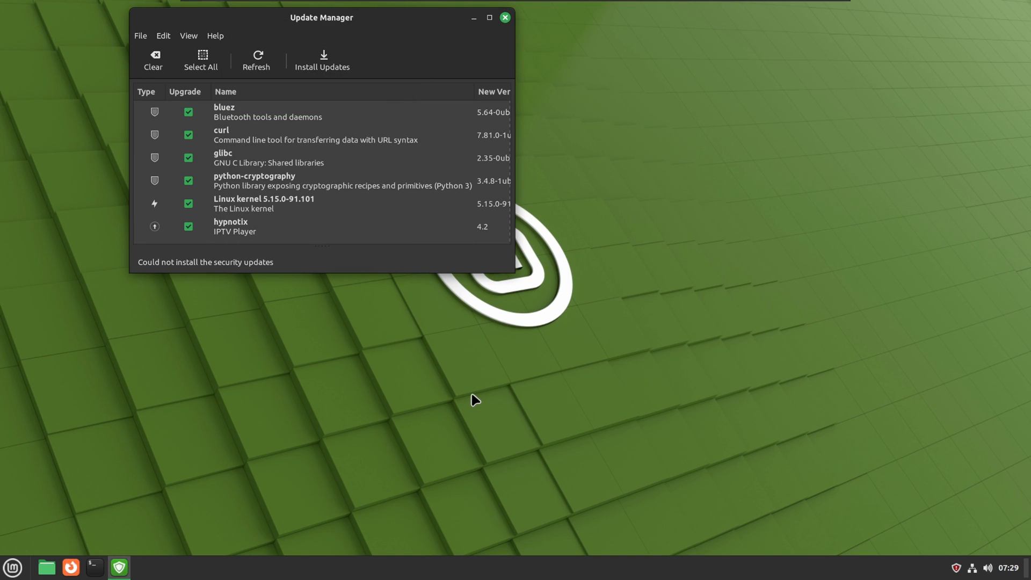
{"action": "mouse_move", "coordinate": [185, 272]}
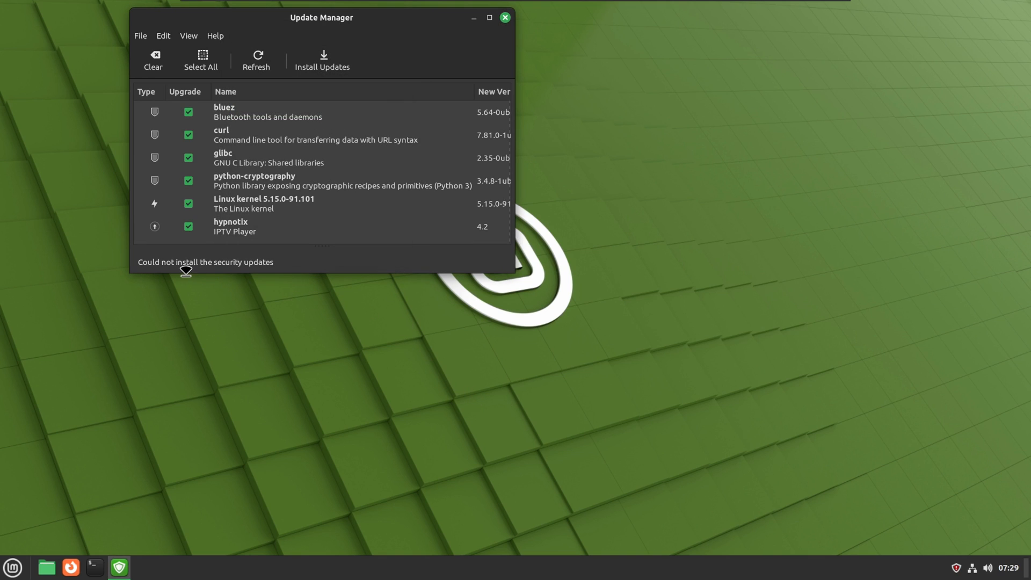
{"action": "mouse_move", "coordinate": [505, 17]}
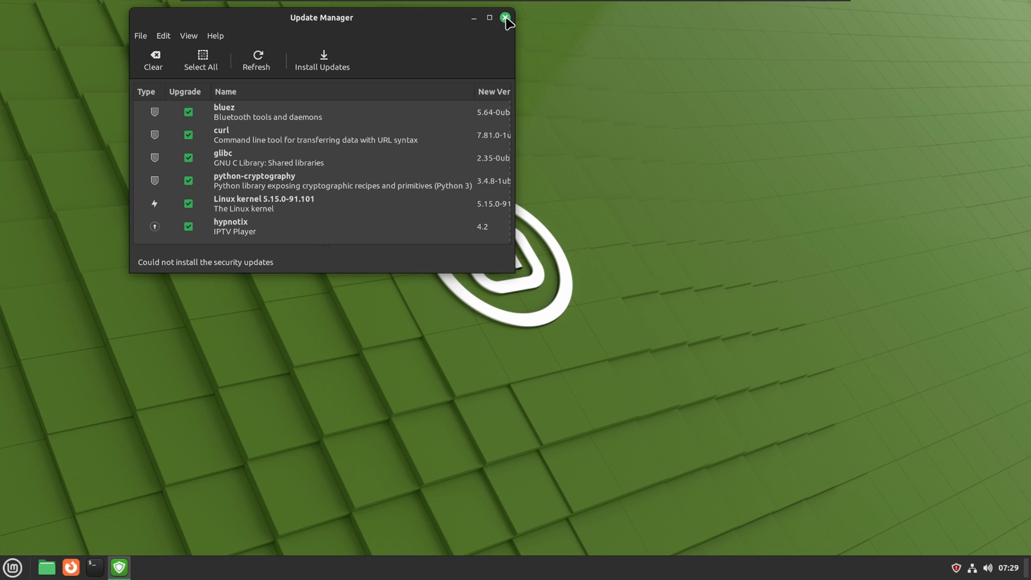
Close the Update Manager window listing the pending upgrades
{"action": "left_click", "coordinate": [506, 17]}
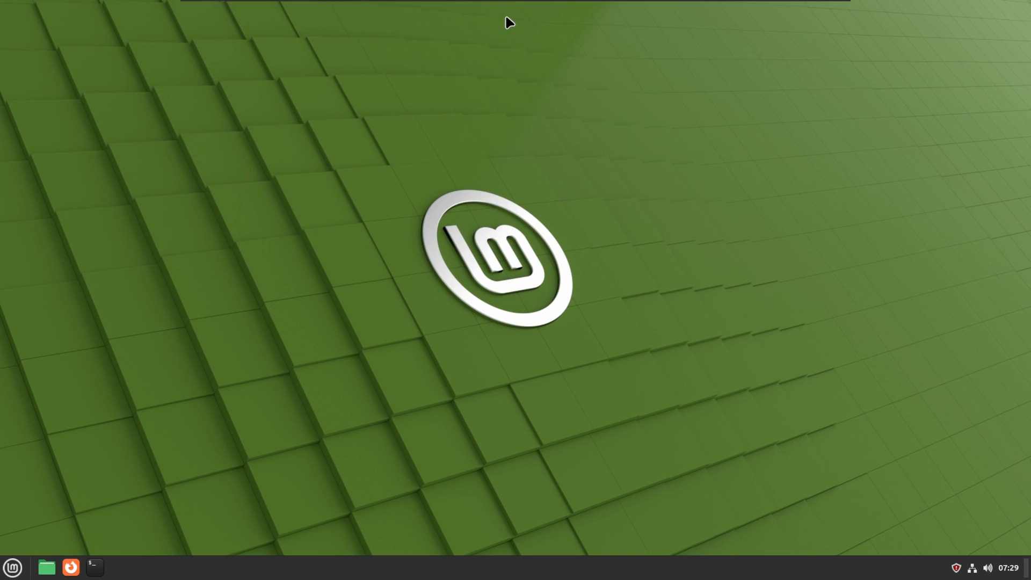
Run neofetch in a new terminal to show Linux Mint 21.3 with Cinnamon 6.0.0
{"action": "left_click", "coordinate": [95, 563]}
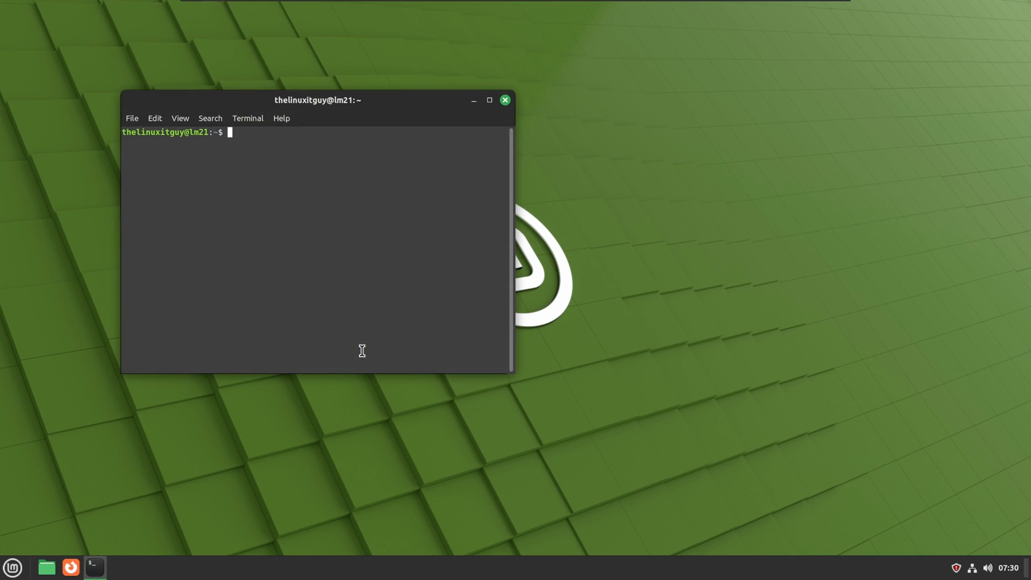
{"action": "type", "text": "neofetc"}
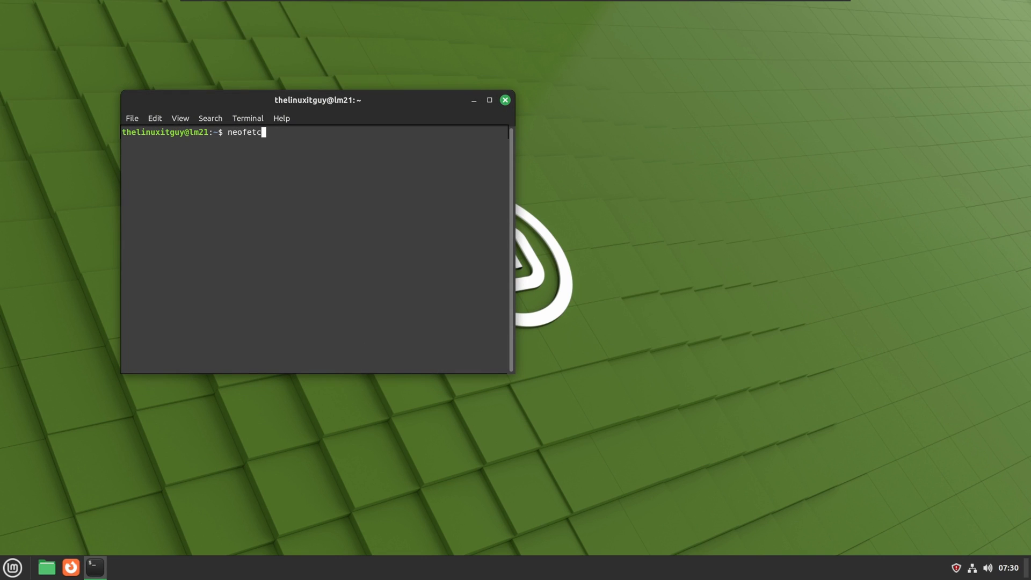
{"action": "key", "text": "Return"}
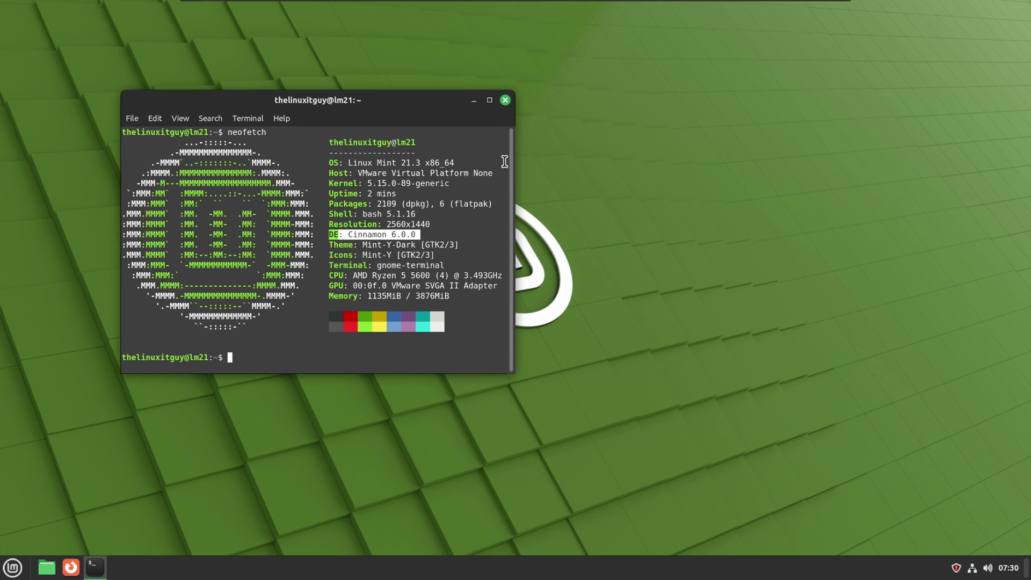
{"action": "mouse_move", "coordinate": [21, 571]}
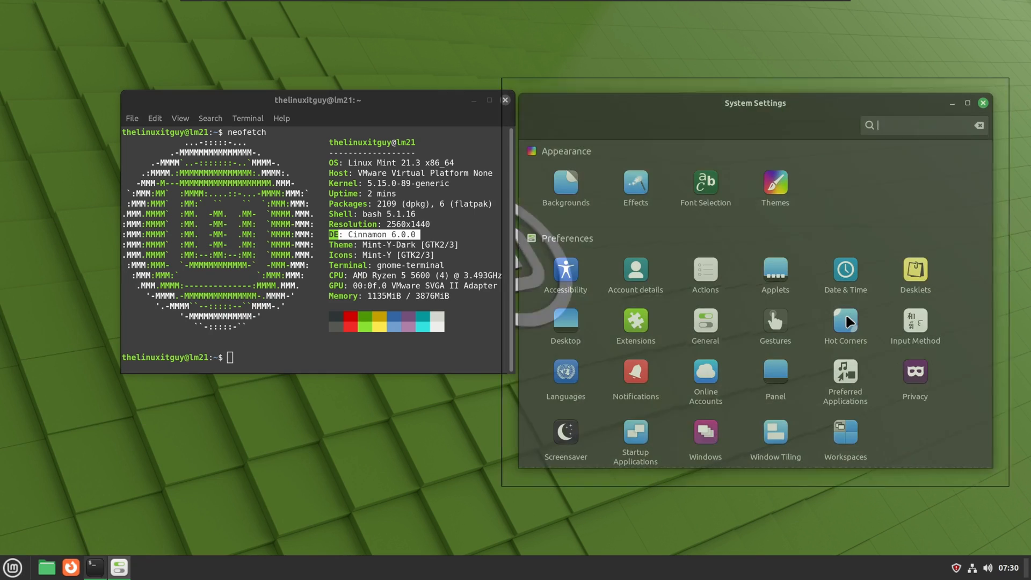
Show the System Info page under Hardware confirming Cinnamon 6.0.0 on Wayland
{"action": "scroll", "scroll_direction": "down", "scroll_amount": 3}
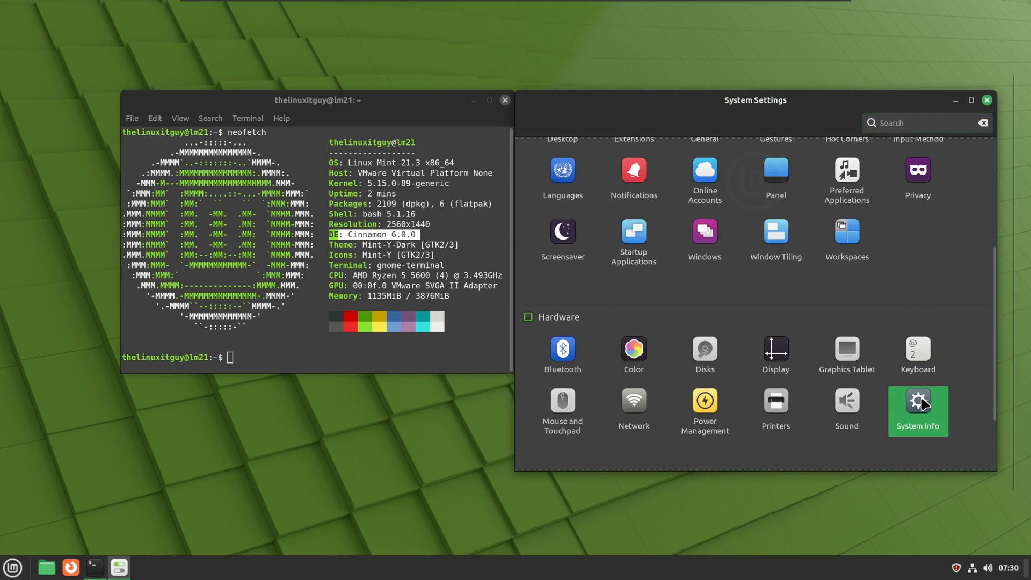
{"action": "left_click", "coordinate": [917, 400]}
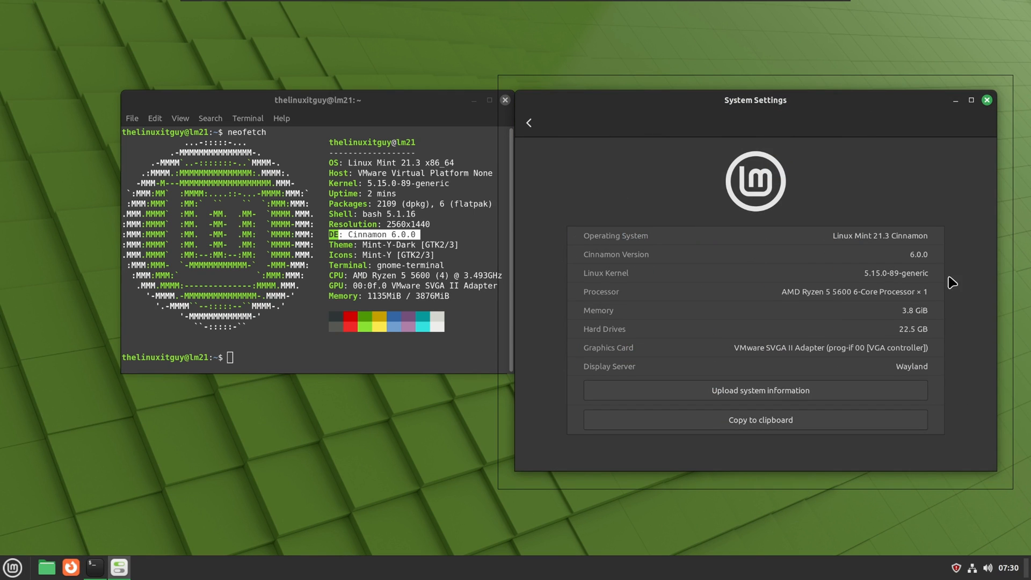